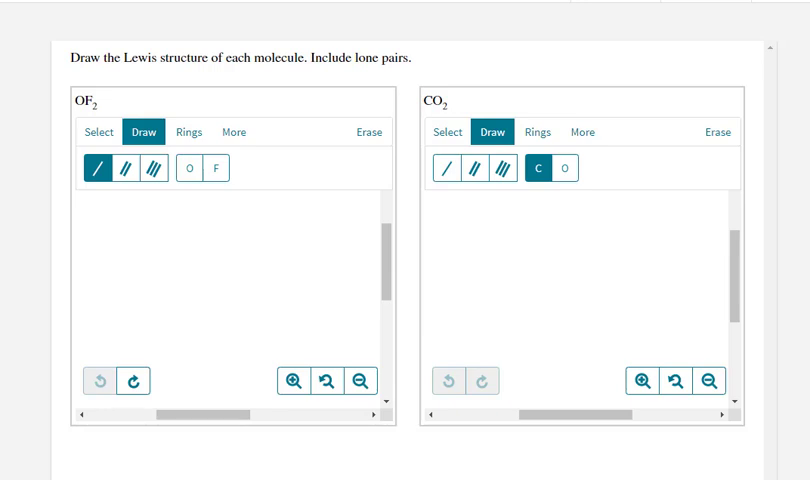
pyautogui.moveTo(260, 332)
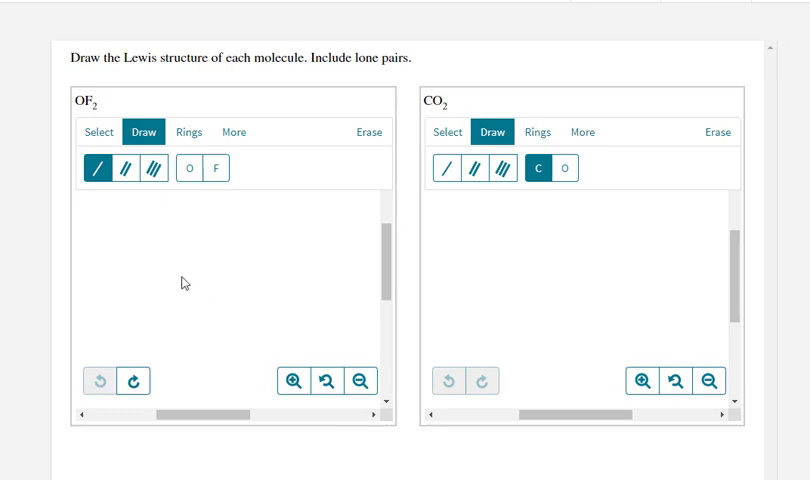
pyautogui.moveTo(98, 132)
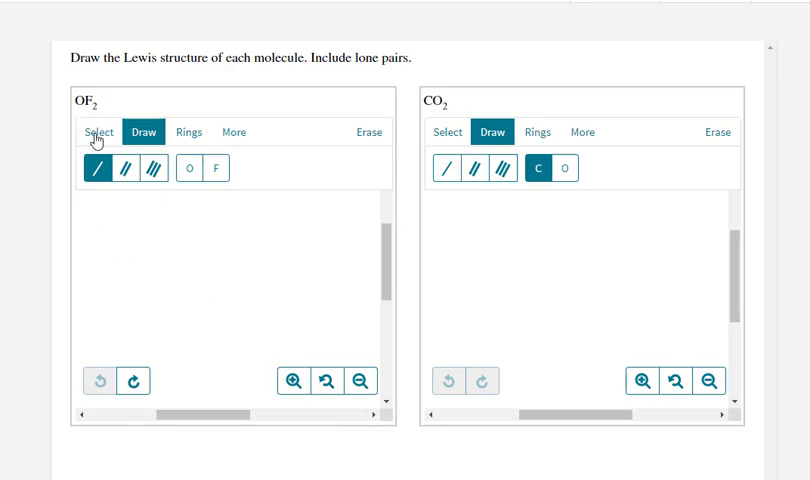
# Step: Place the central oxygen atom on the OF2 canvas
pyautogui.click(188, 168)
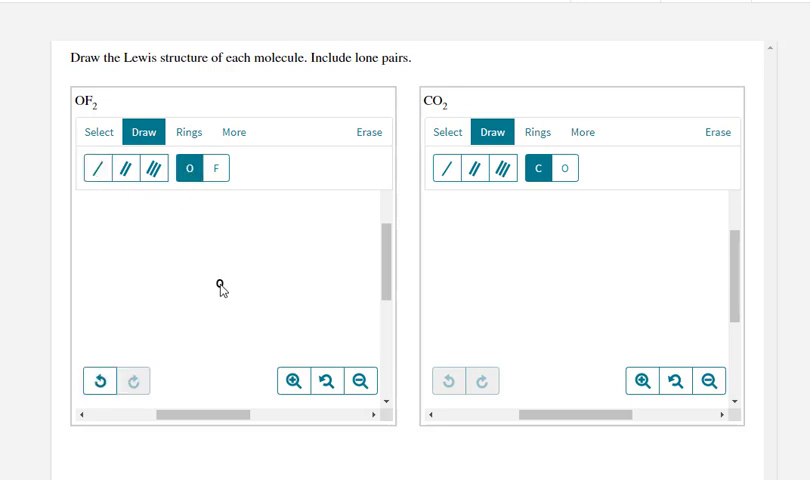
pyautogui.click(222, 284)
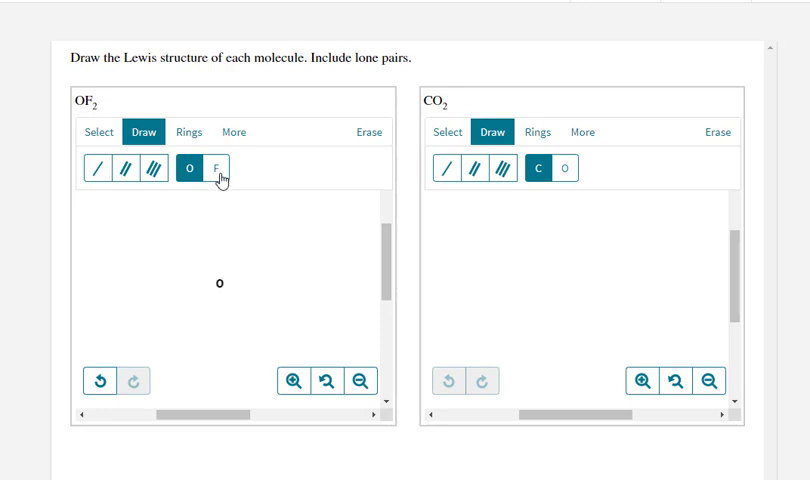
# Step: Place fluorine atoms on the right and left of the oxygen, forming F O F
pyautogui.click(216, 168)
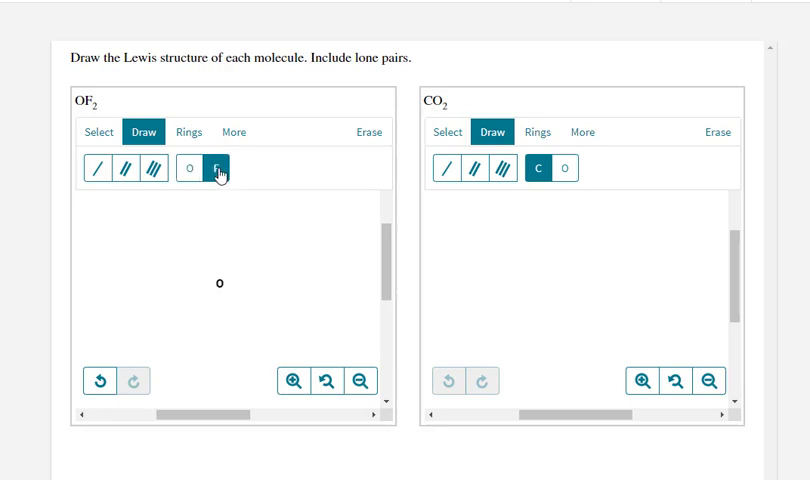
pyautogui.click(220, 168)
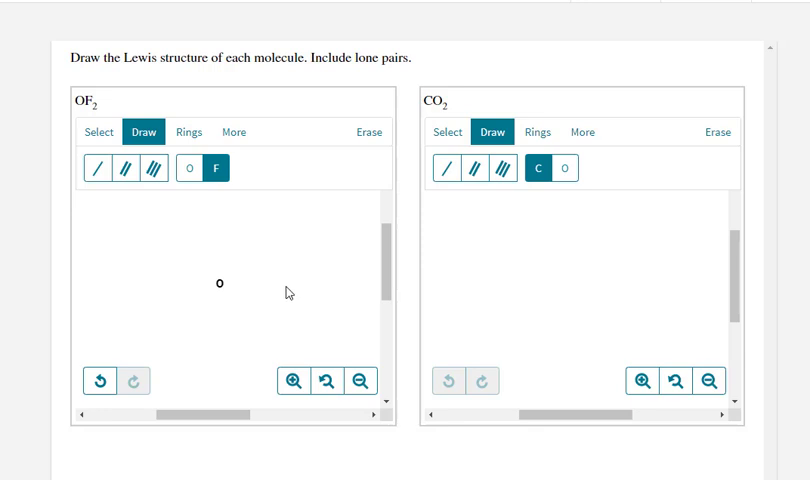
pyautogui.click(278, 284)
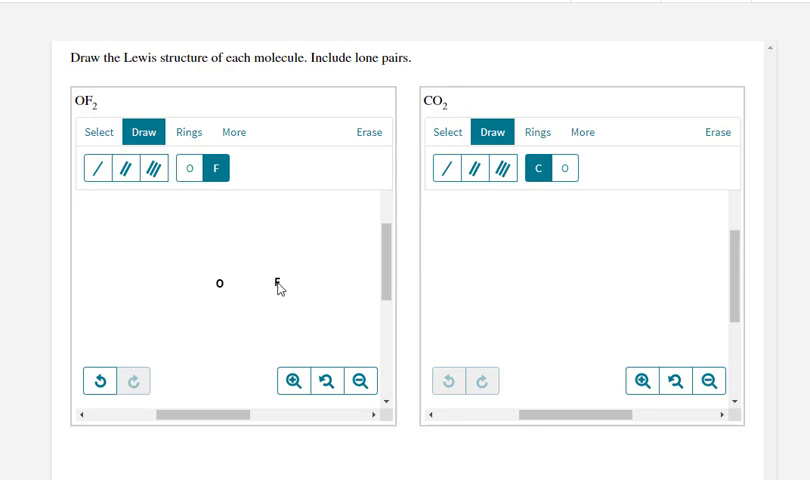
pyautogui.moveTo(156, 288)
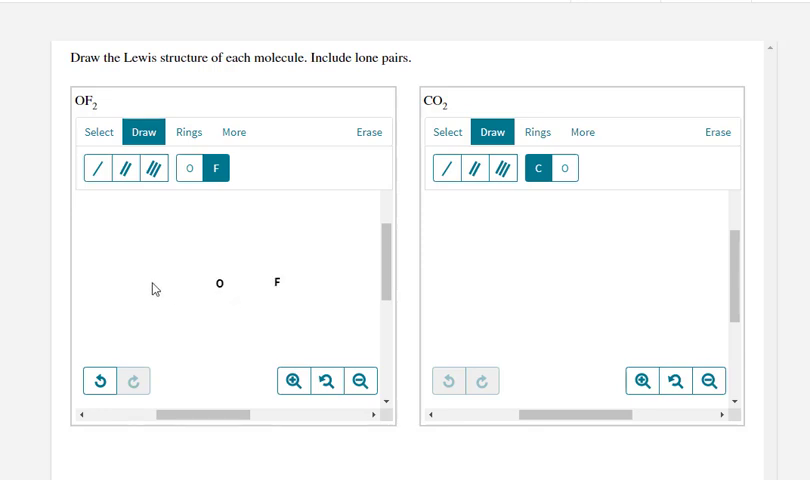
pyautogui.click(156, 278)
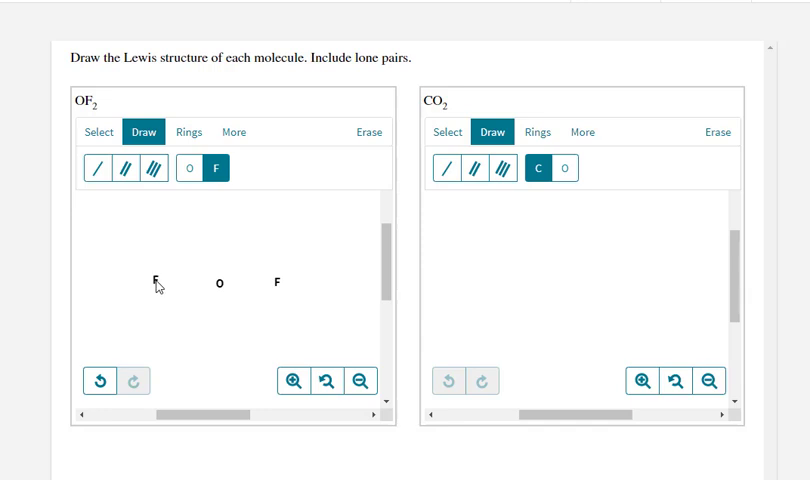
pyautogui.moveTo(84, 180)
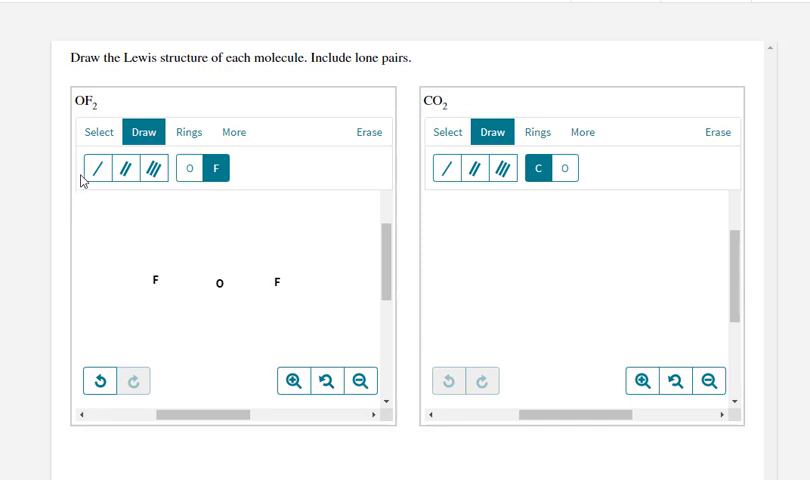
pyautogui.moveTo(138, 216)
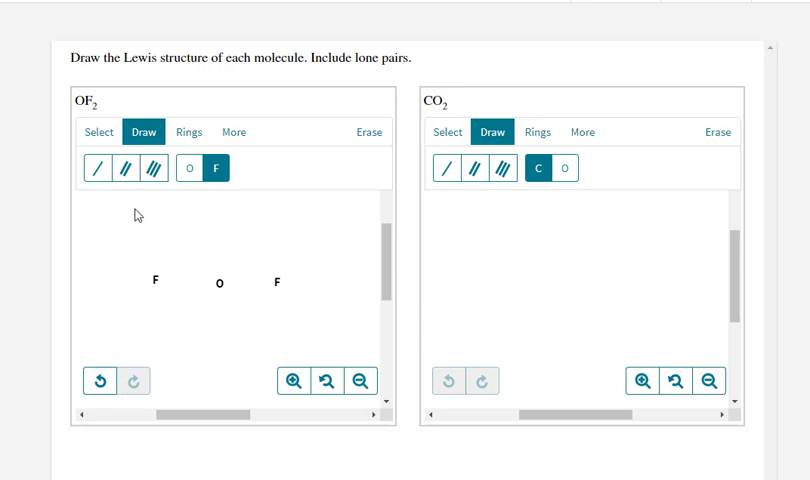
pyautogui.moveTo(96, 168)
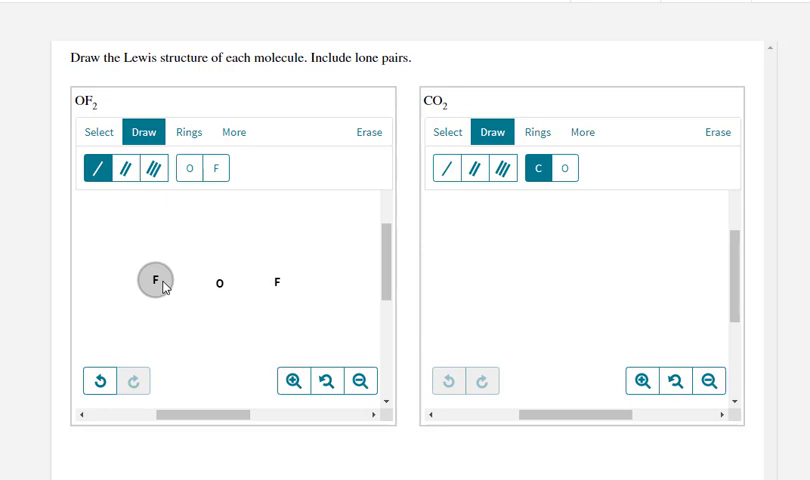
# Step: Join the left fluorine to oxygen and oxygen to the right fluorine with single bonds
pyautogui.moveTo(156, 278); pyautogui.dragTo(198, 252)
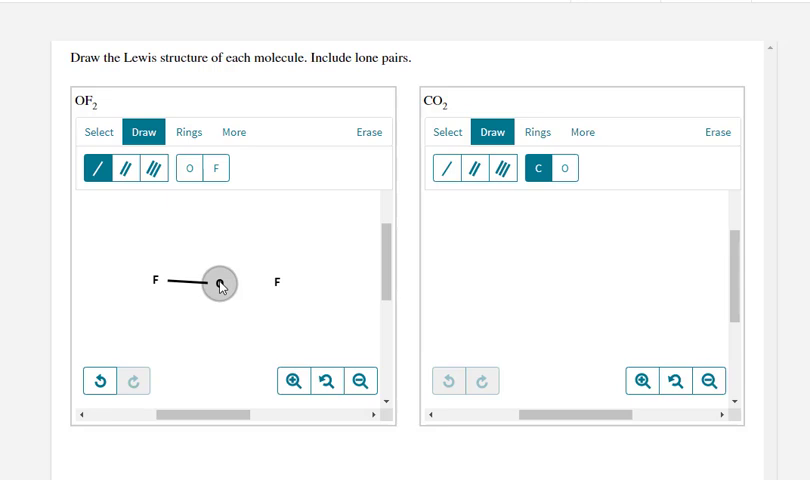
pyautogui.moveTo(218, 284); pyautogui.dragTo(276, 282)
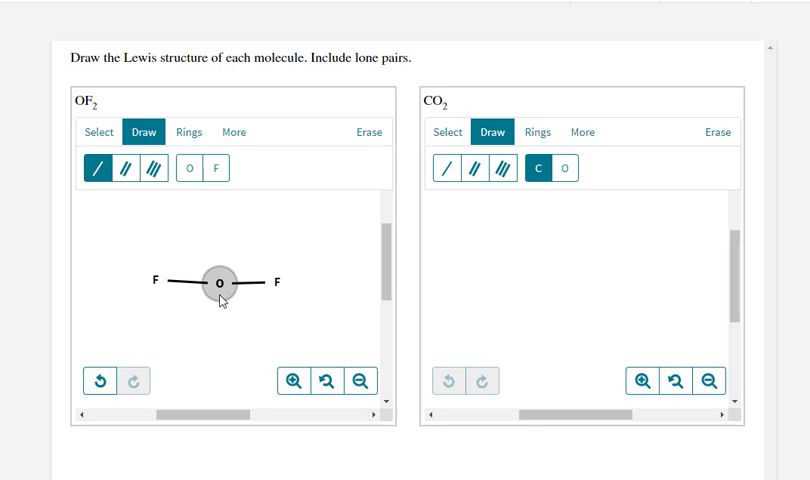
pyautogui.moveTo(178, 318)
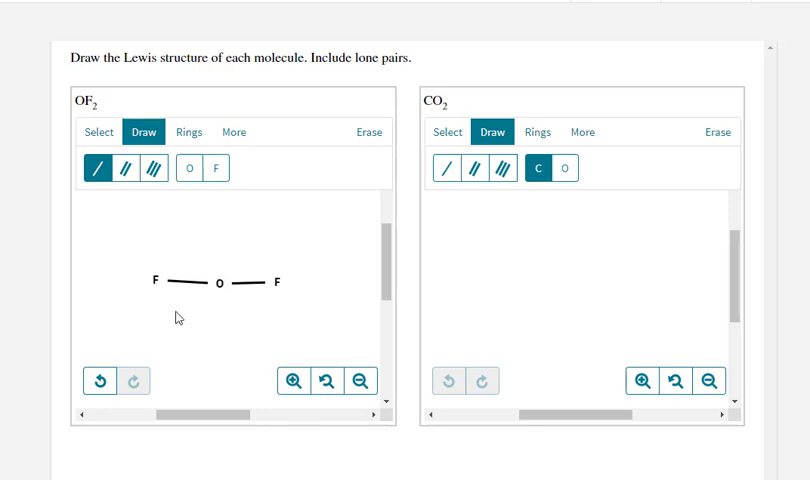
pyautogui.moveTo(164, 230)
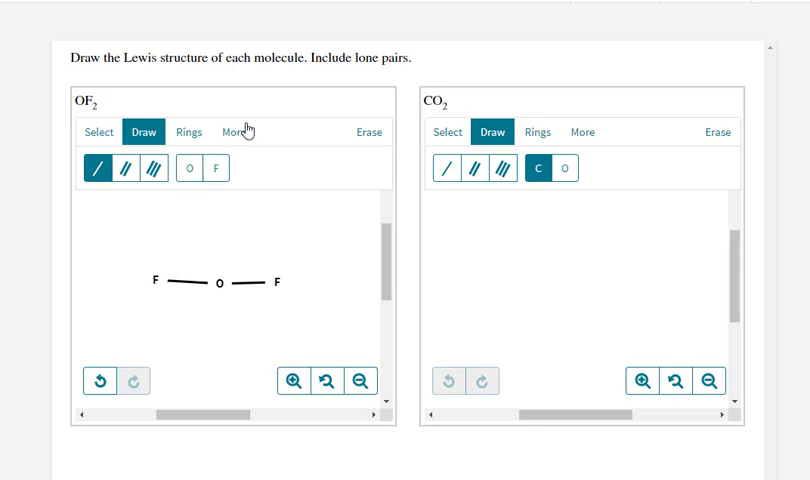
# Step: Add lone pairs to the left and right fluorines using the lone pair tool
pyautogui.click(234, 132)
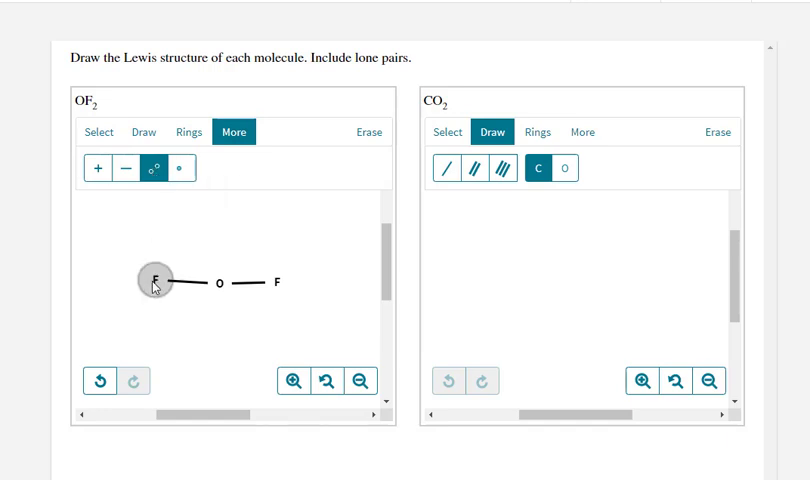
pyautogui.click(156, 280)
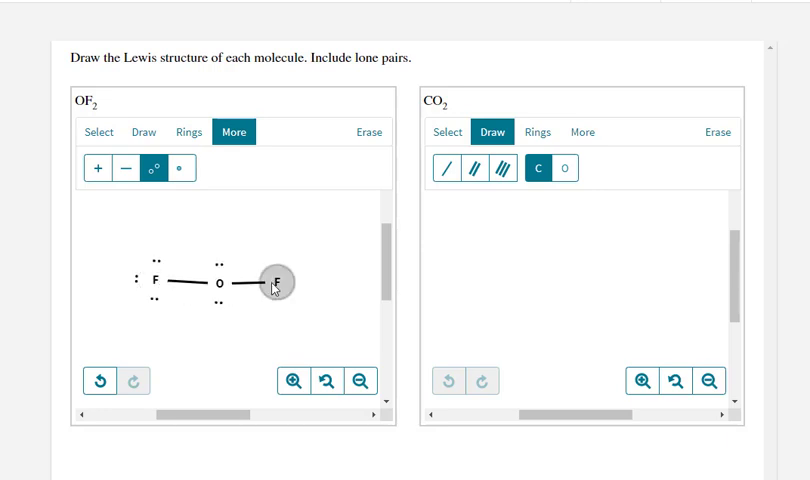
pyautogui.click(272, 280)
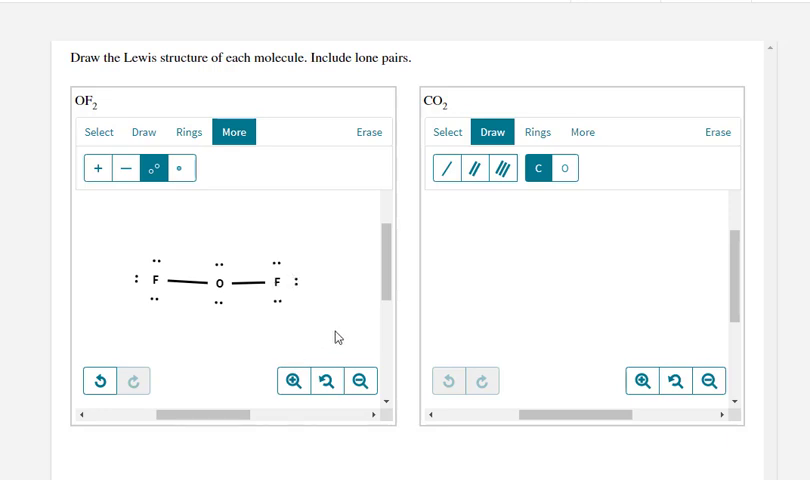
pyautogui.moveTo(548, 264)
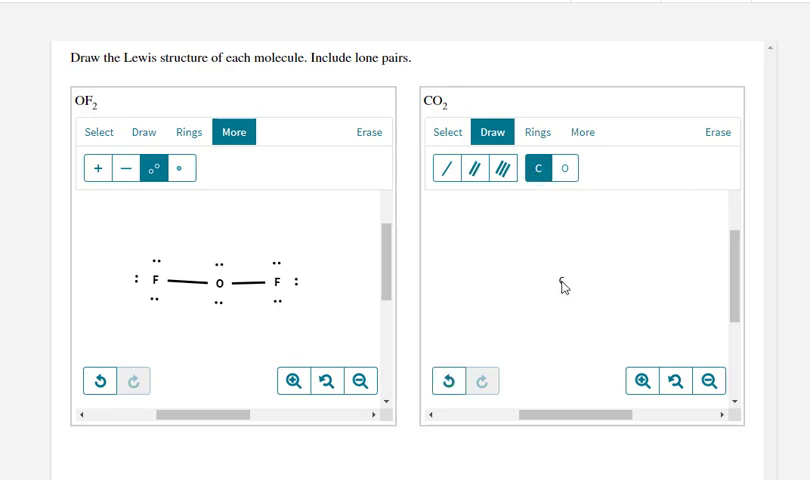
# Step: Place oxygens right and left of carbon, double-bonded to give O=C=O
pyautogui.click(568, 168)
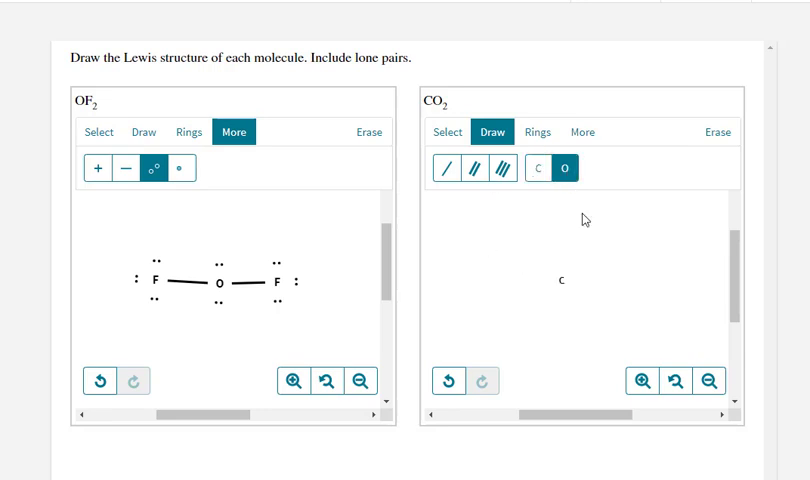
pyautogui.click(610, 280)
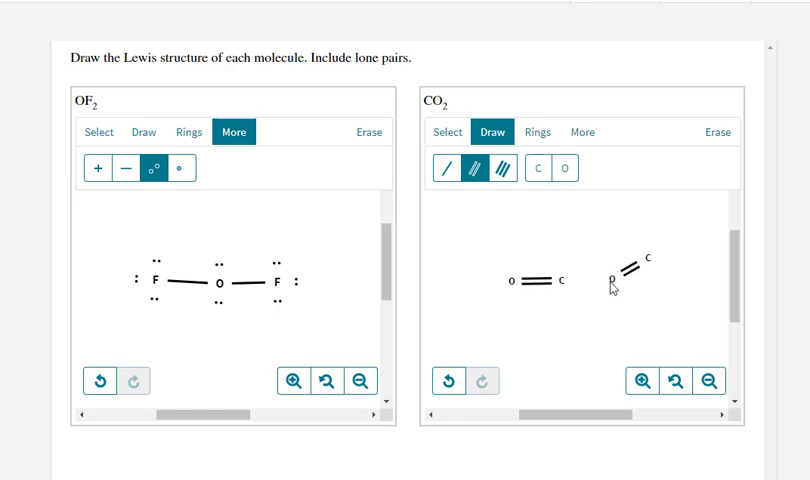
pyautogui.click(564, 280)
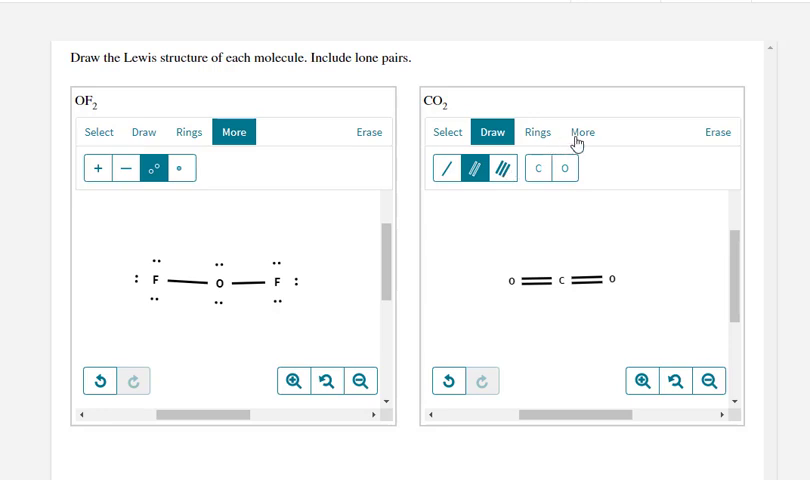
pyautogui.click(584, 132)
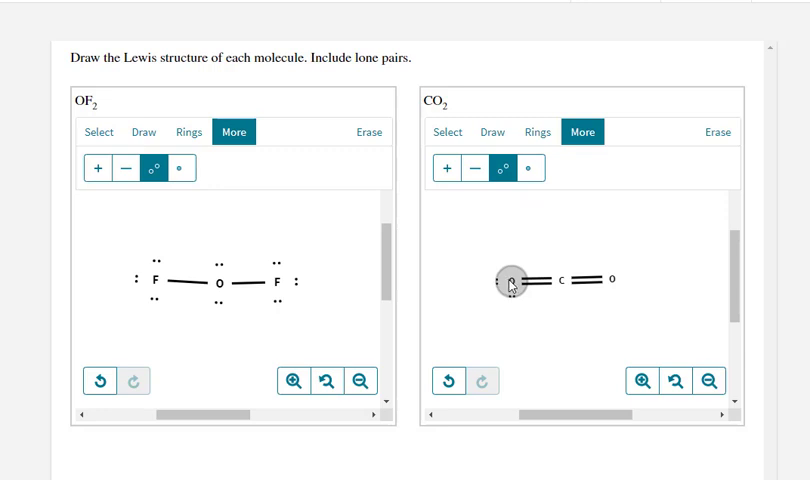
# Step: Apply lone pairs to the left oxygen of O=C=O
pyautogui.moveTo(510, 284); pyautogui.dragTo(610, 284)
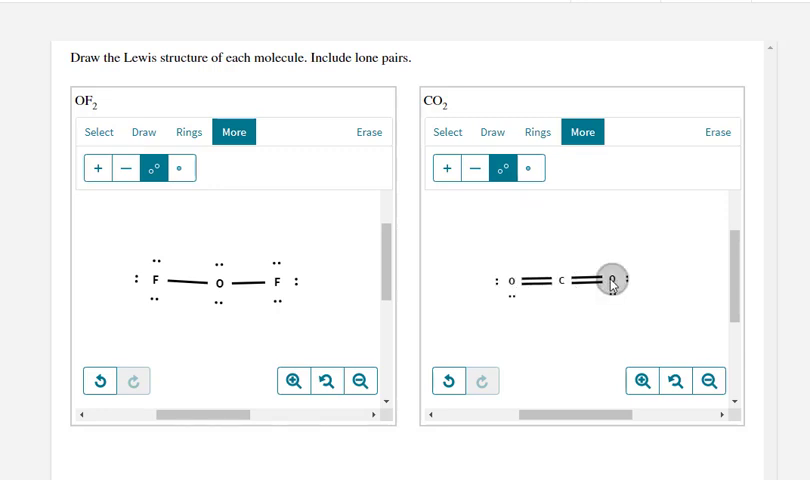